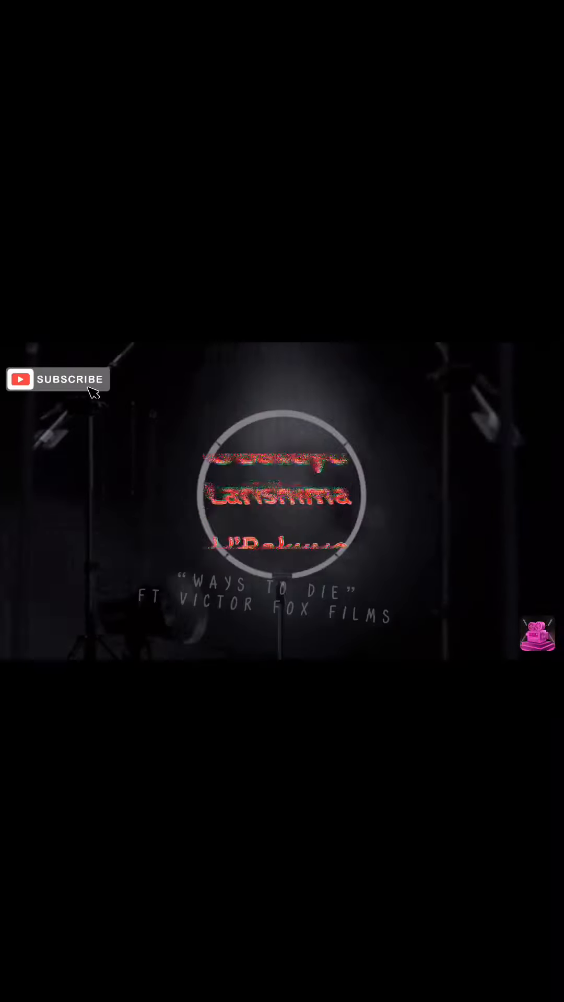
mouse_move(93, 400)
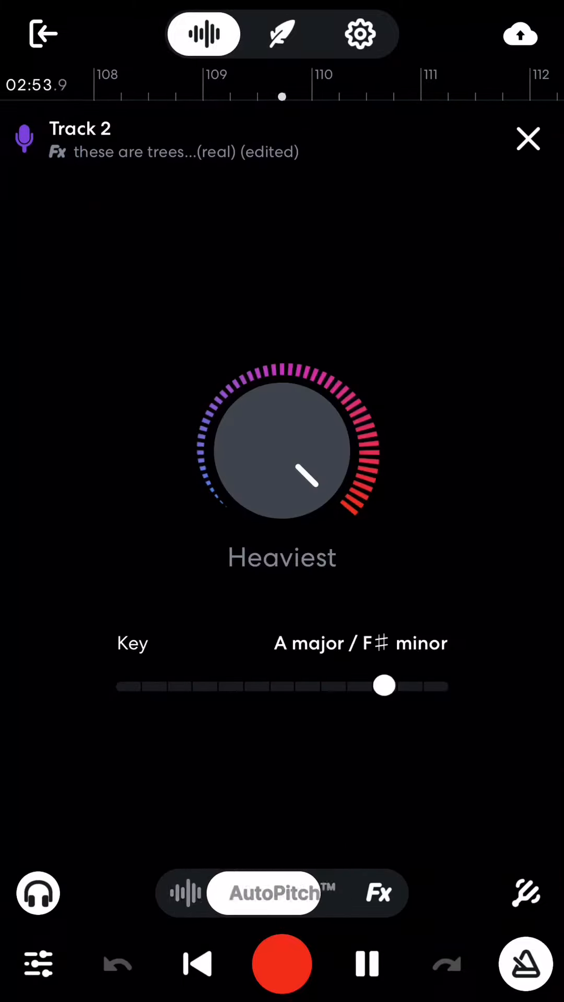
- Enable AutoPitch at 61% on Track 2 Copy and start a take on Track 5
click(526, 138)
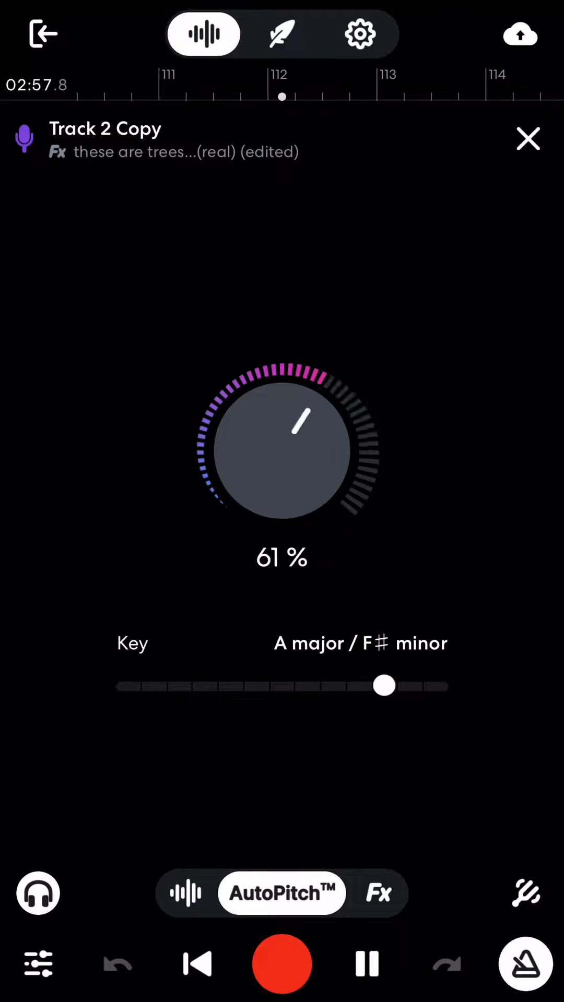
click(529, 139)
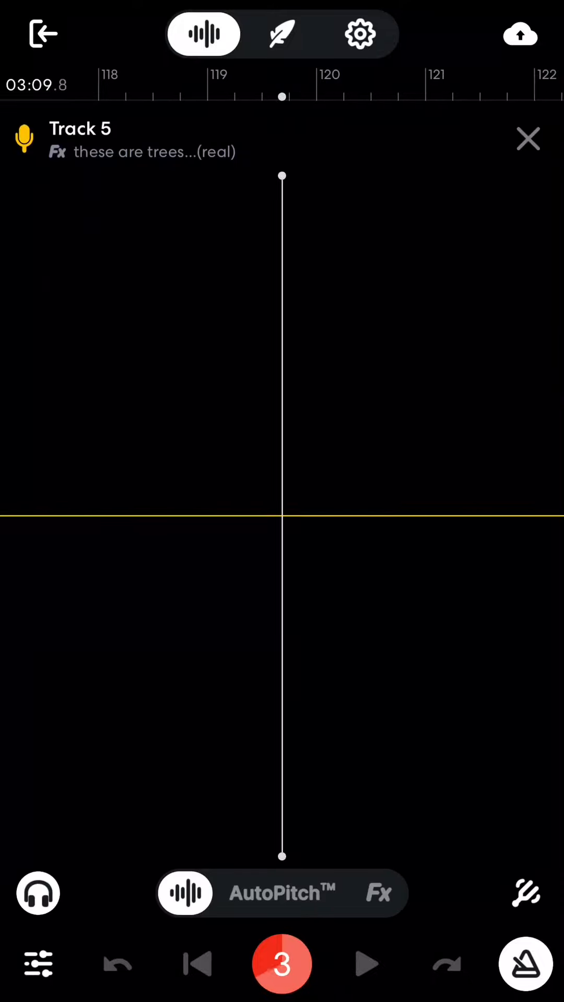
- Start recording a new vocal take on Track 2 Copy from bar 41
click(282, 964)
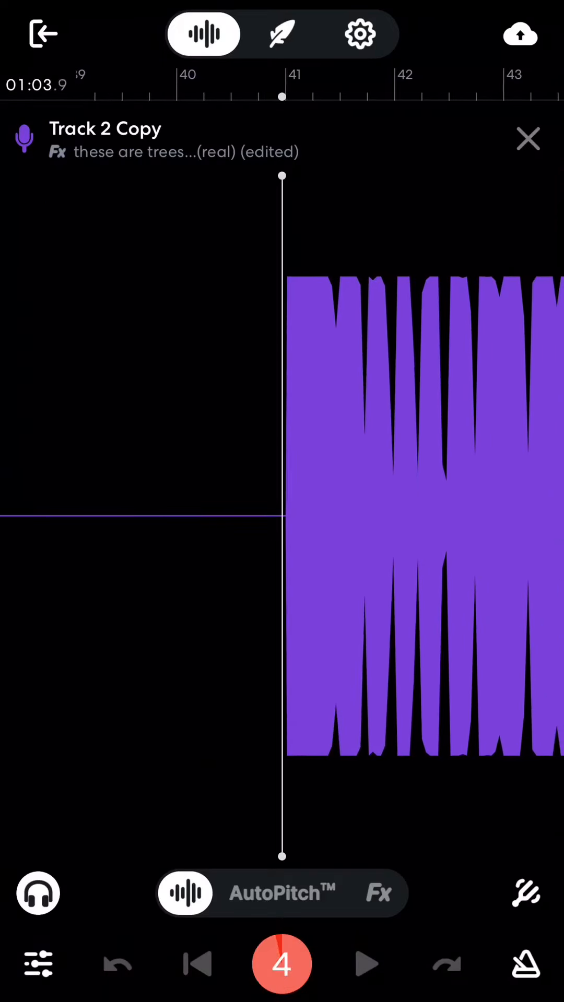
- Stop the Track 2 Copy take, review it in playback, and return to the multitrack view
click(282, 964)
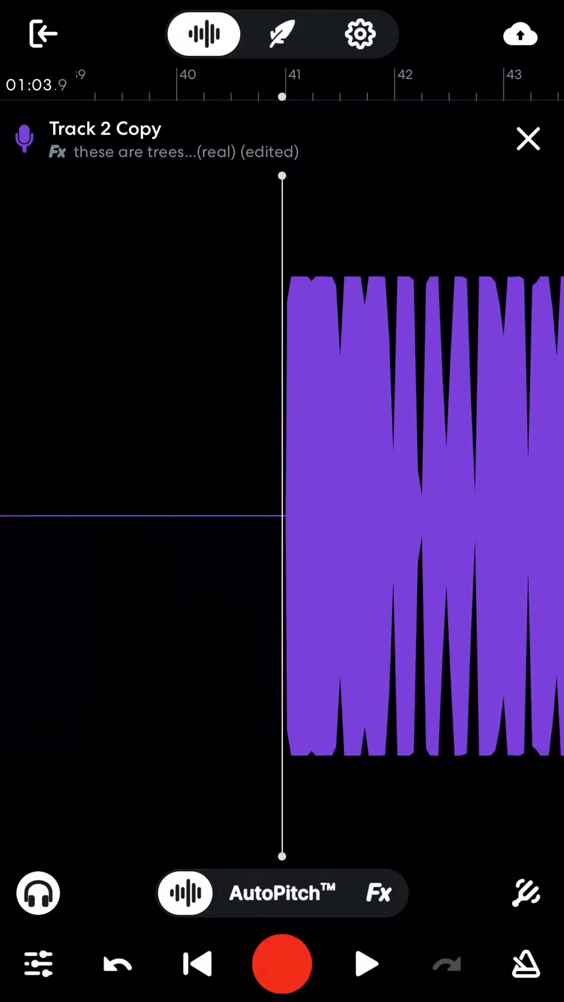
click(281, 963)
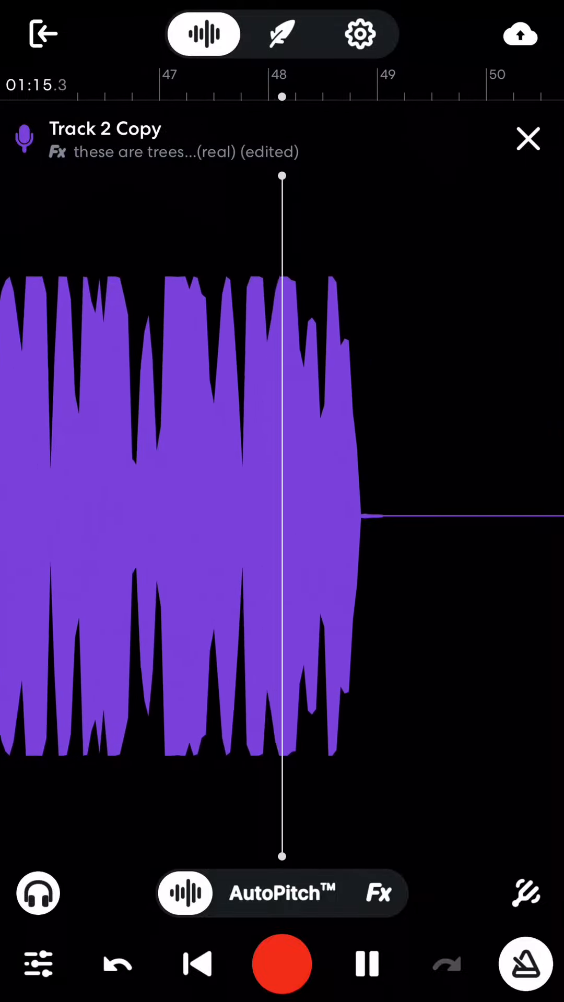
click(366, 964)
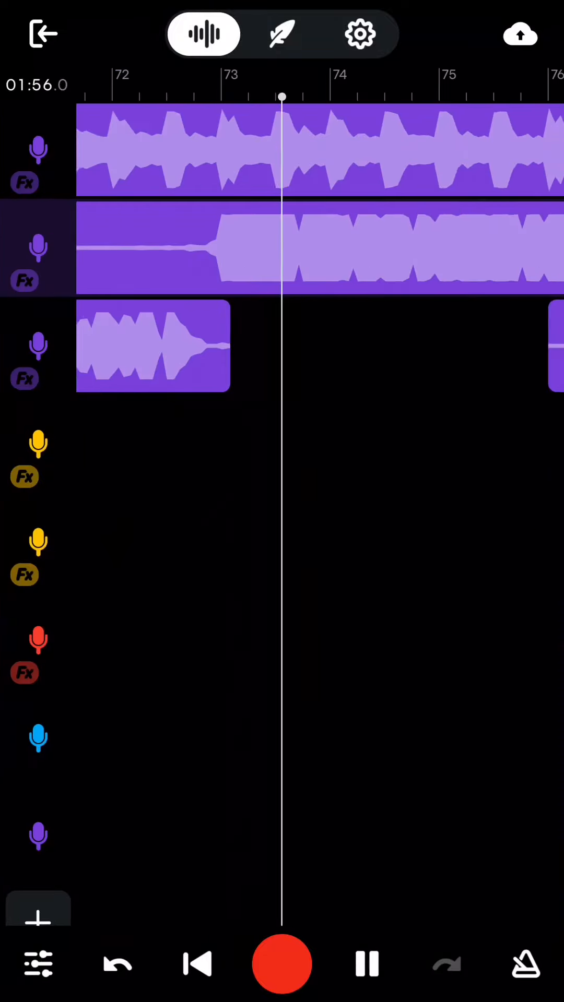
- Record a vocal take while following the Lyrics view, then stop it
click(366, 964)
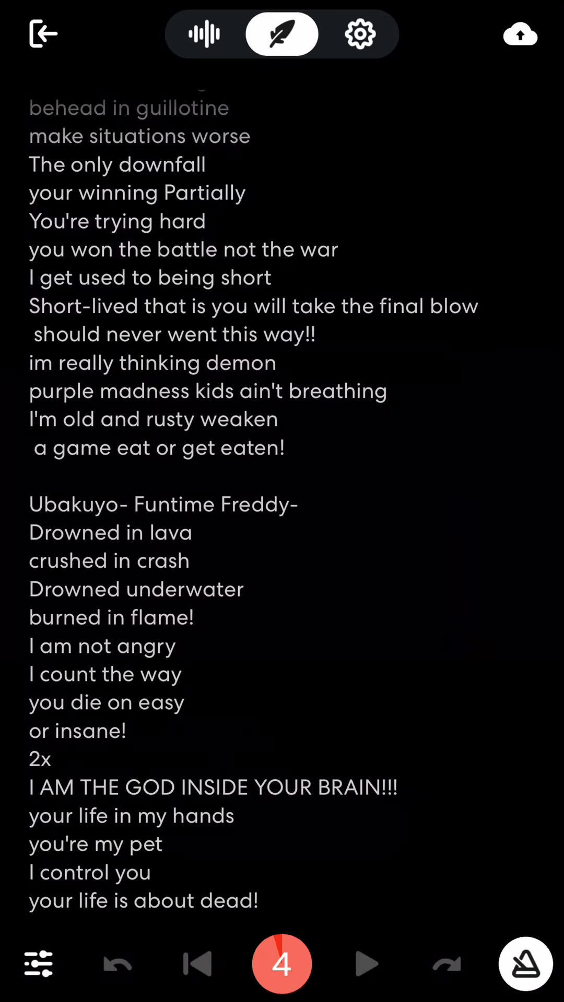
click(281, 964)
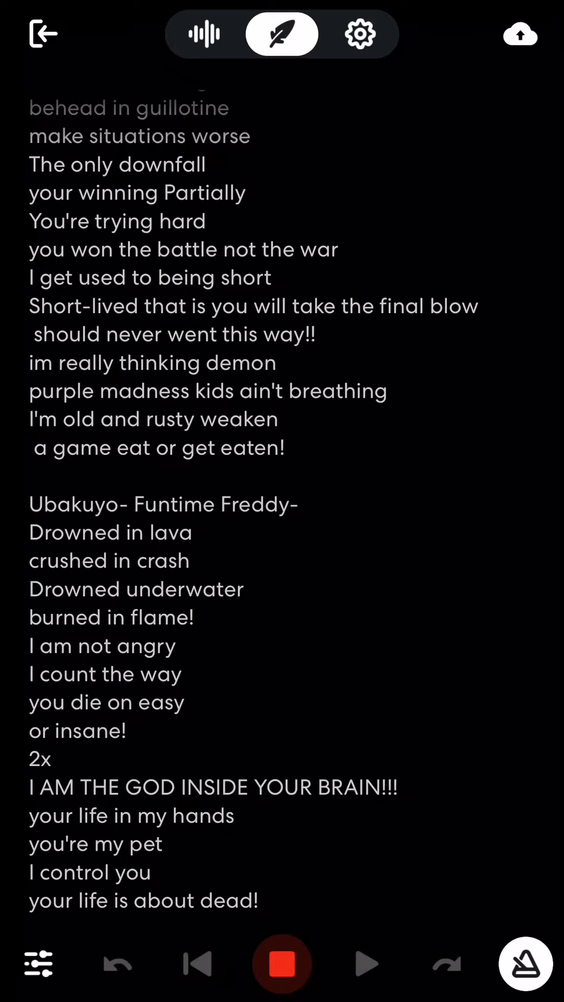
click(204, 33)
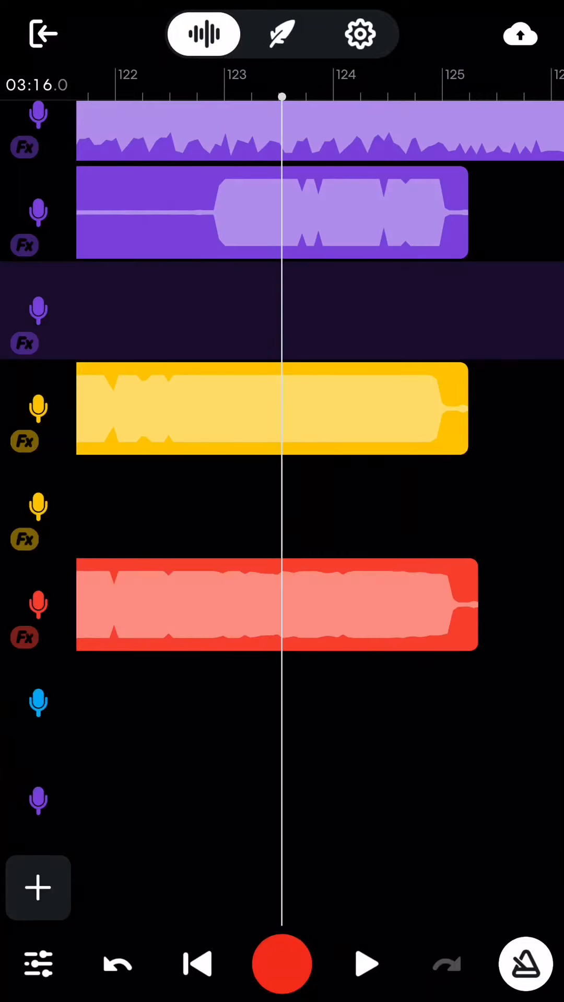
- Set the recording Count In to 1 Bar and start a take on Track 2 Copy
click(359, 33)
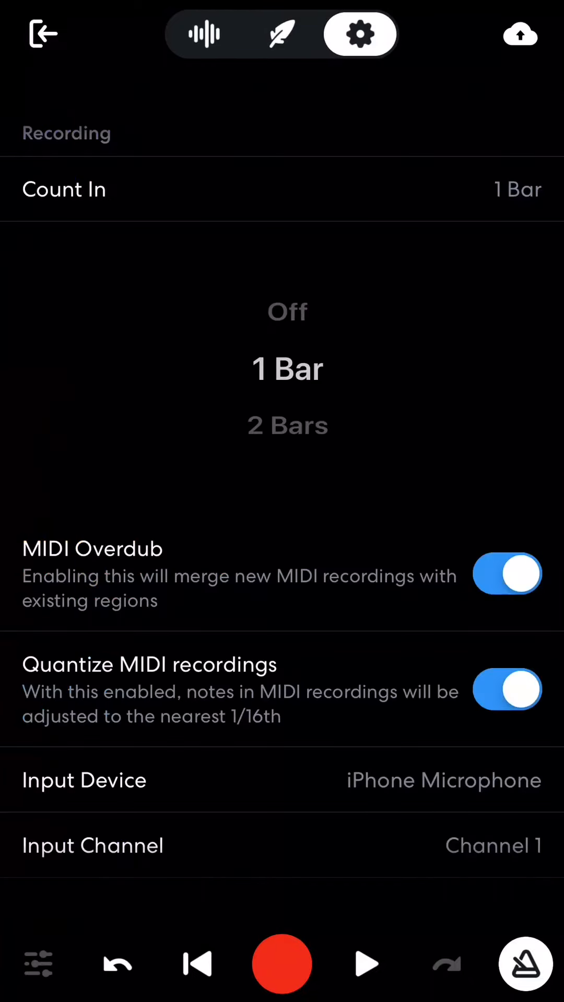
click(204, 34)
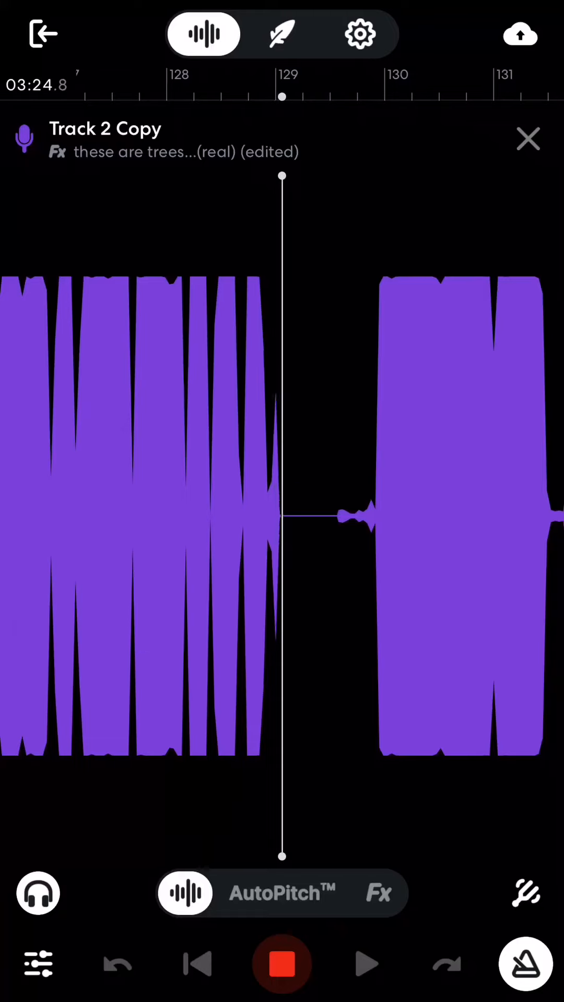
- Stop the take, record another from the Lyrics view, and check it in the tracks overview
click(282, 964)
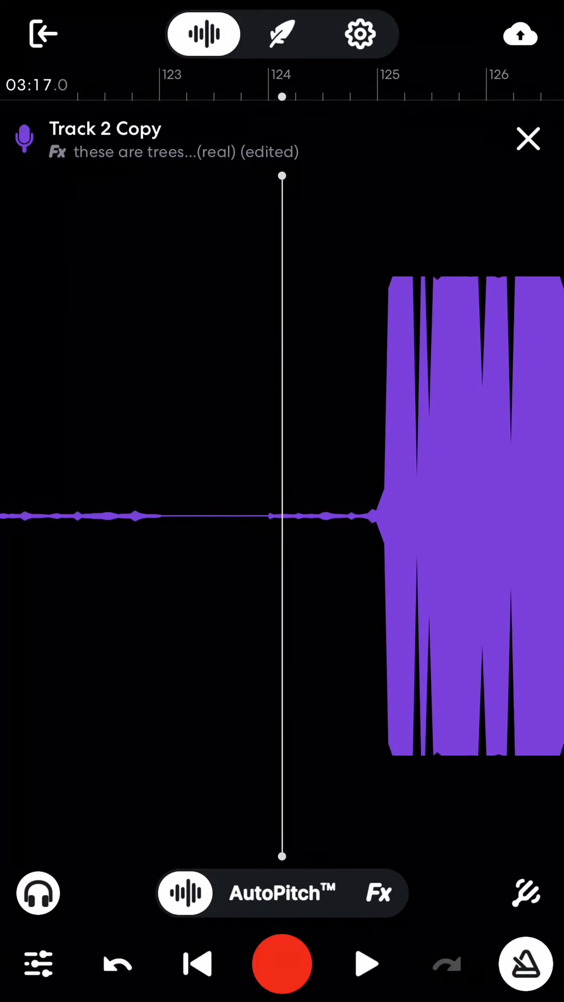
click(281, 34)
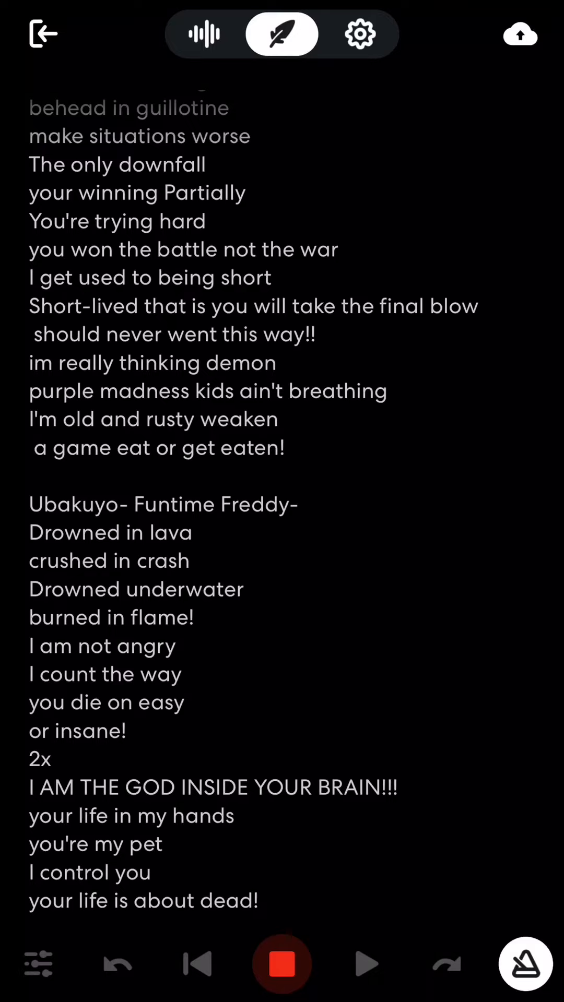
click(280, 964)
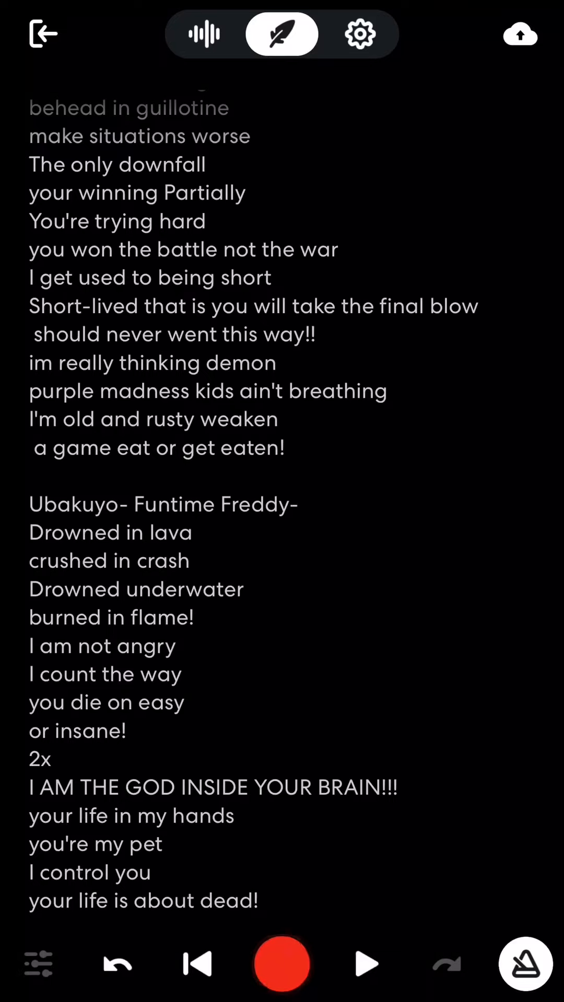
click(203, 33)
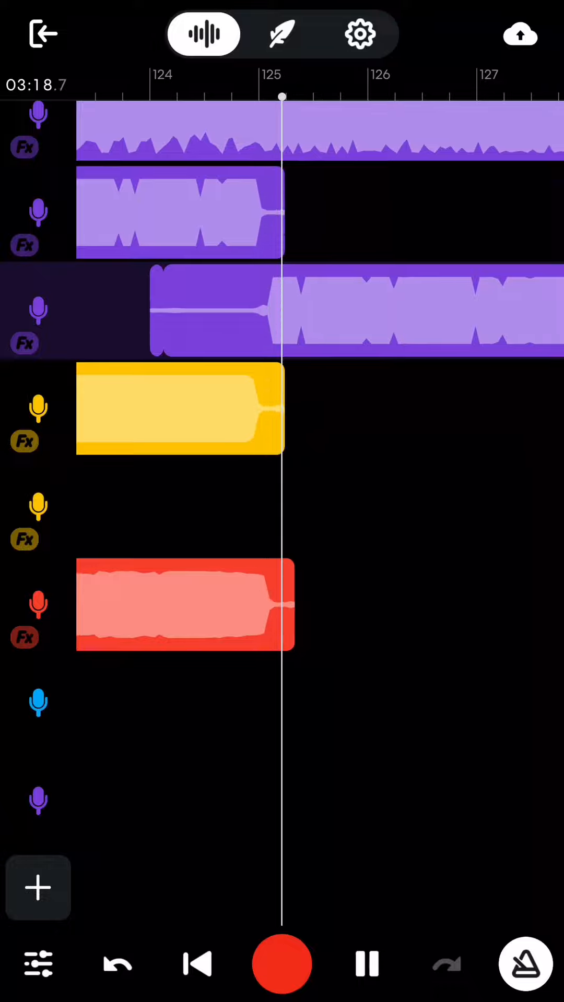
- Undo the unwanted take and re-record Track 2 Copy near bar 125 while reading the lyrics
click(211, 313)
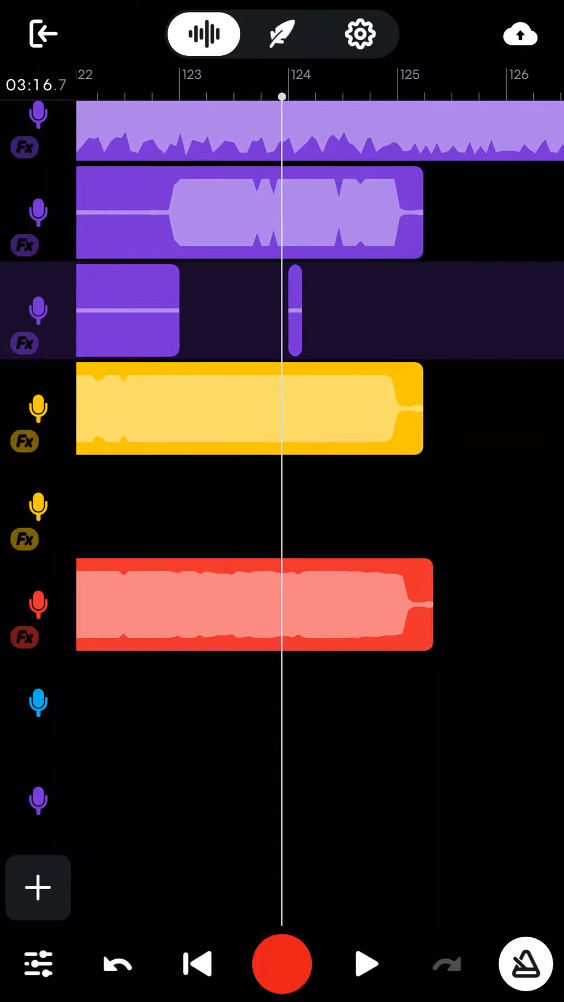
click(281, 33)
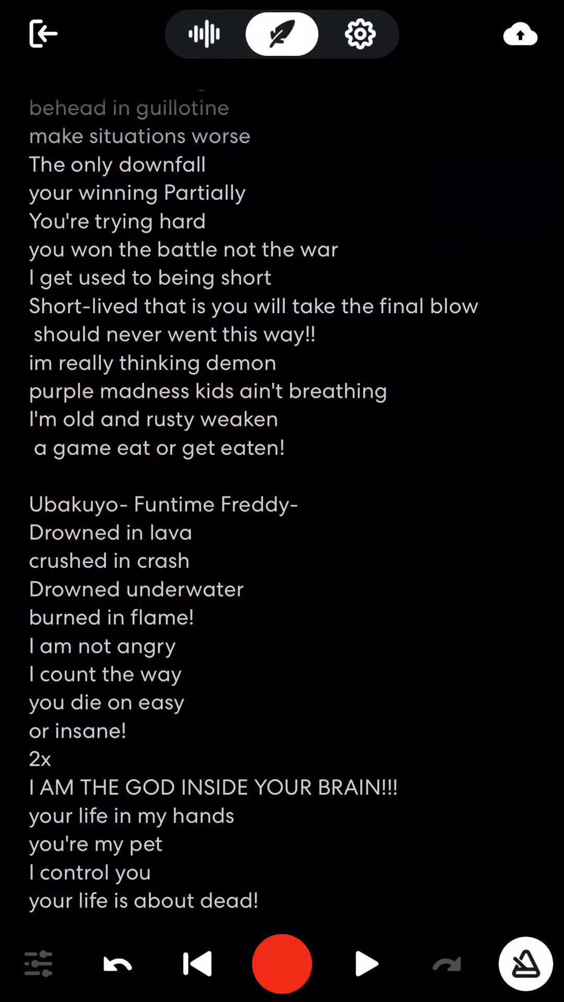
click(204, 34)
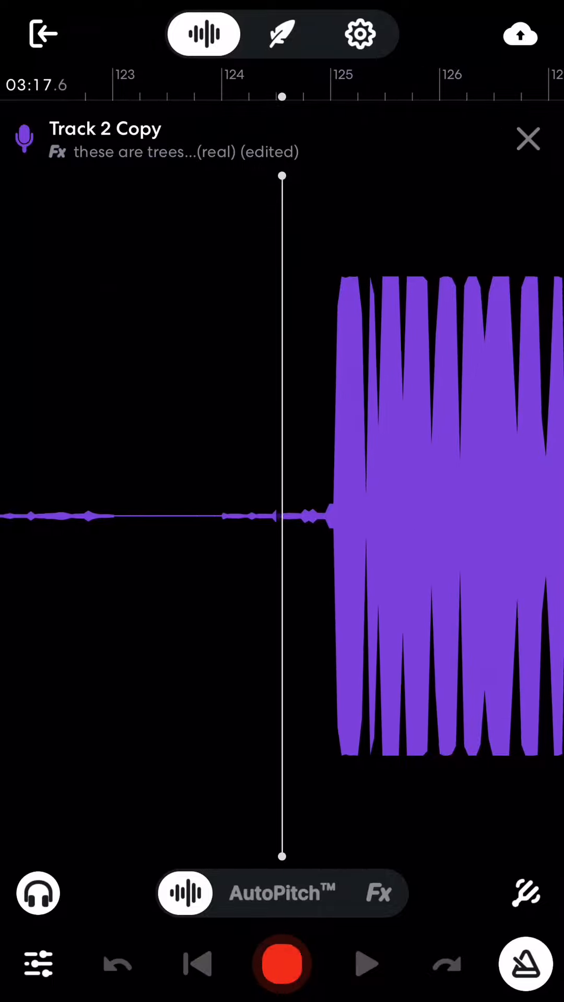
click(282, 963)
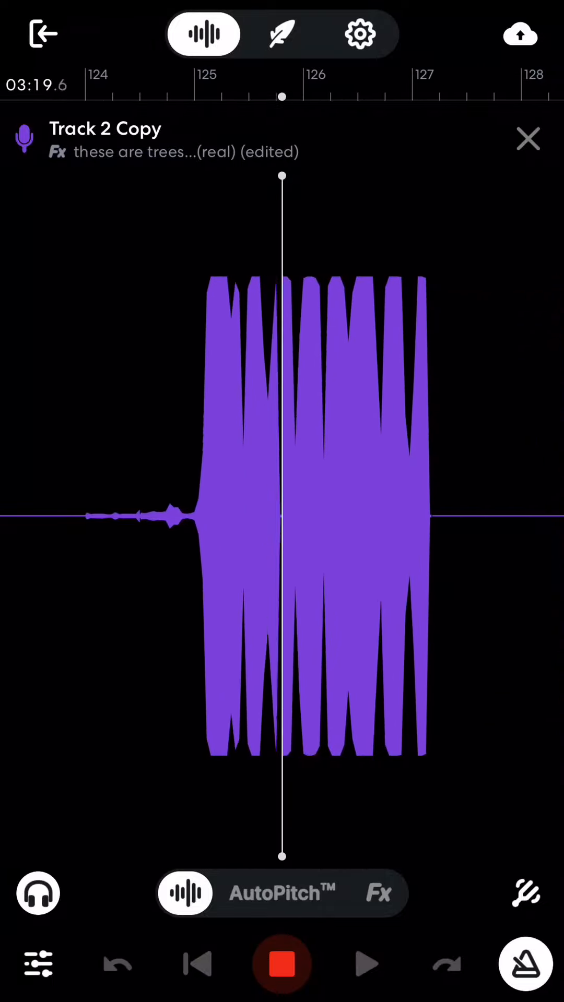